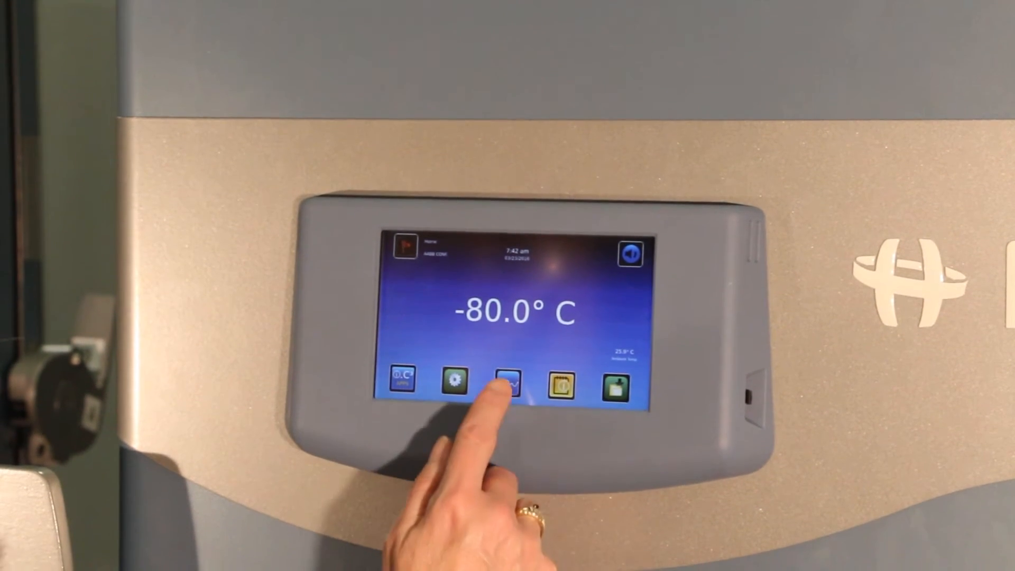
Open the Temperature Graph screen to view the cabinet temperature history.
click(506, 380)
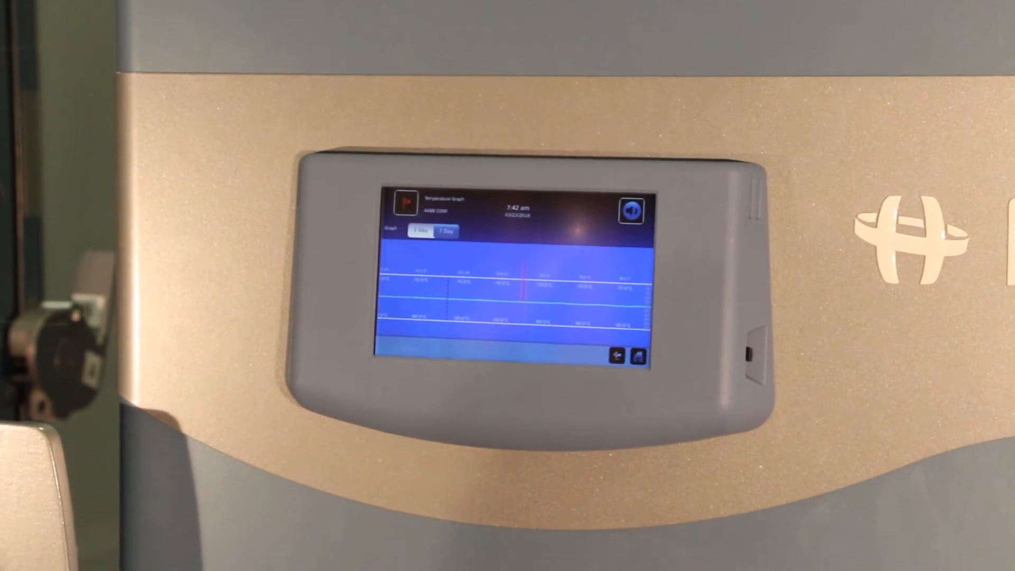